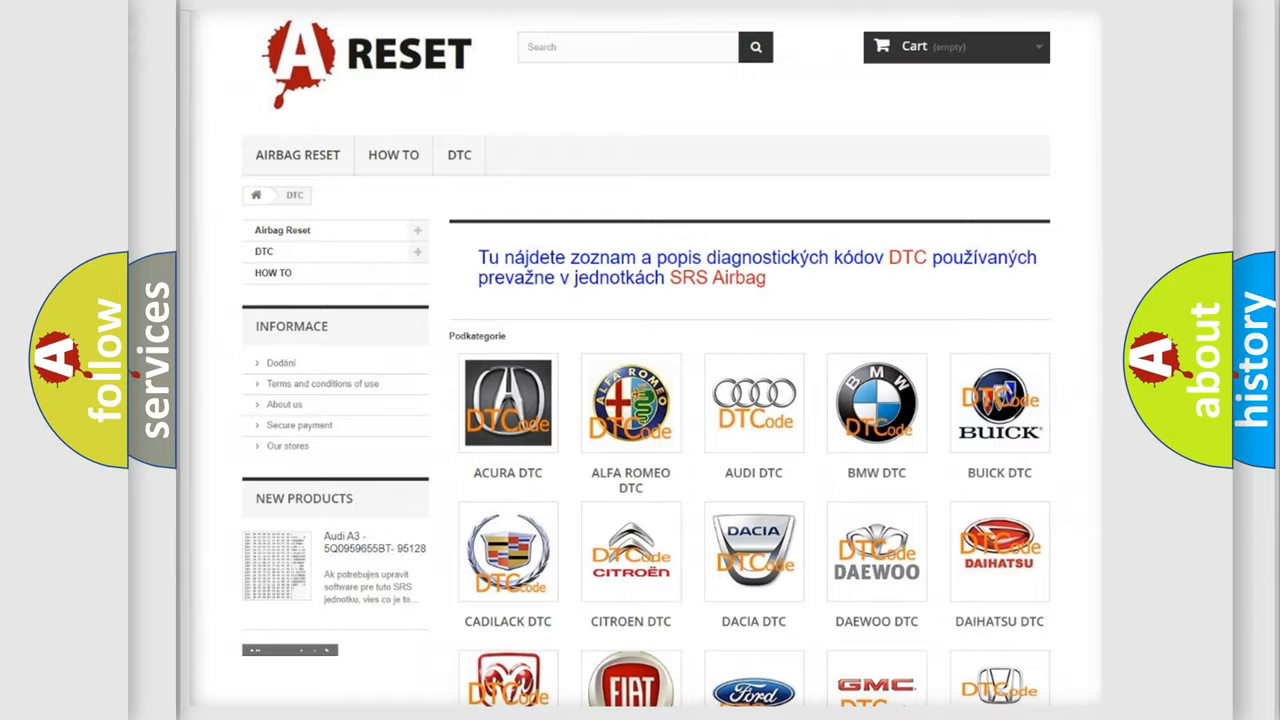
pyautogui.scroll(-3)
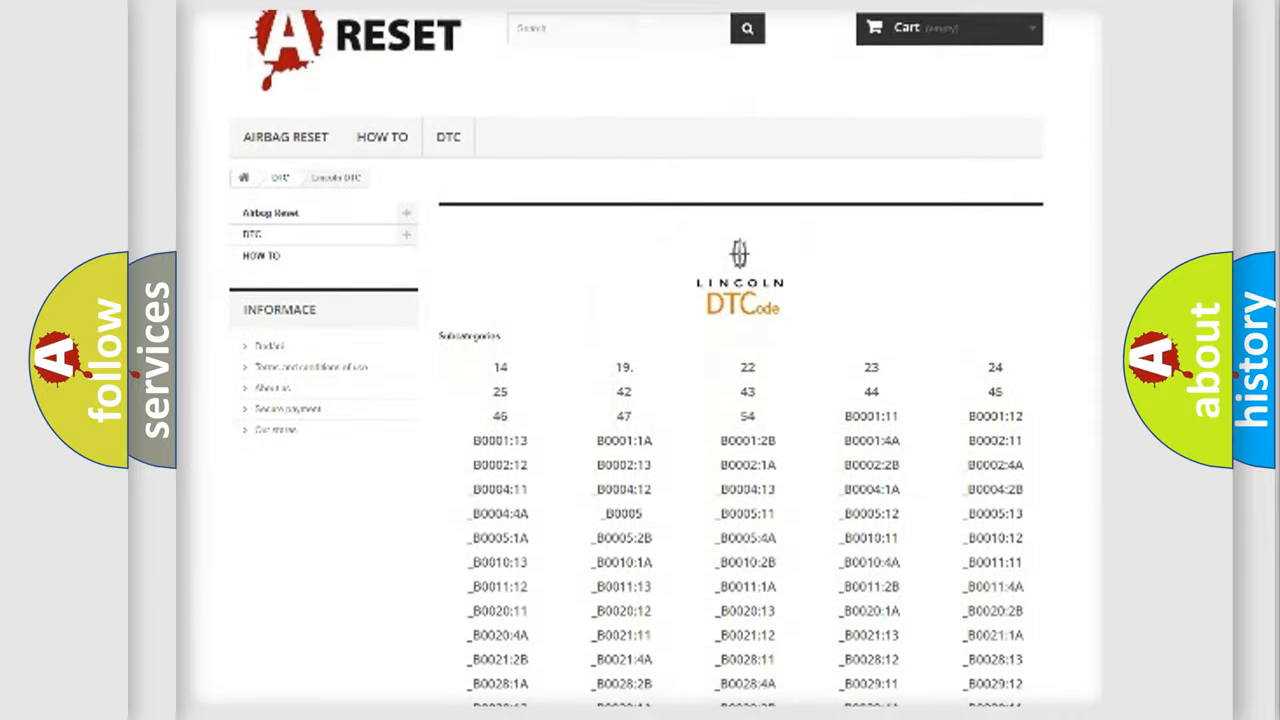
pyautogui.scroll(-3)
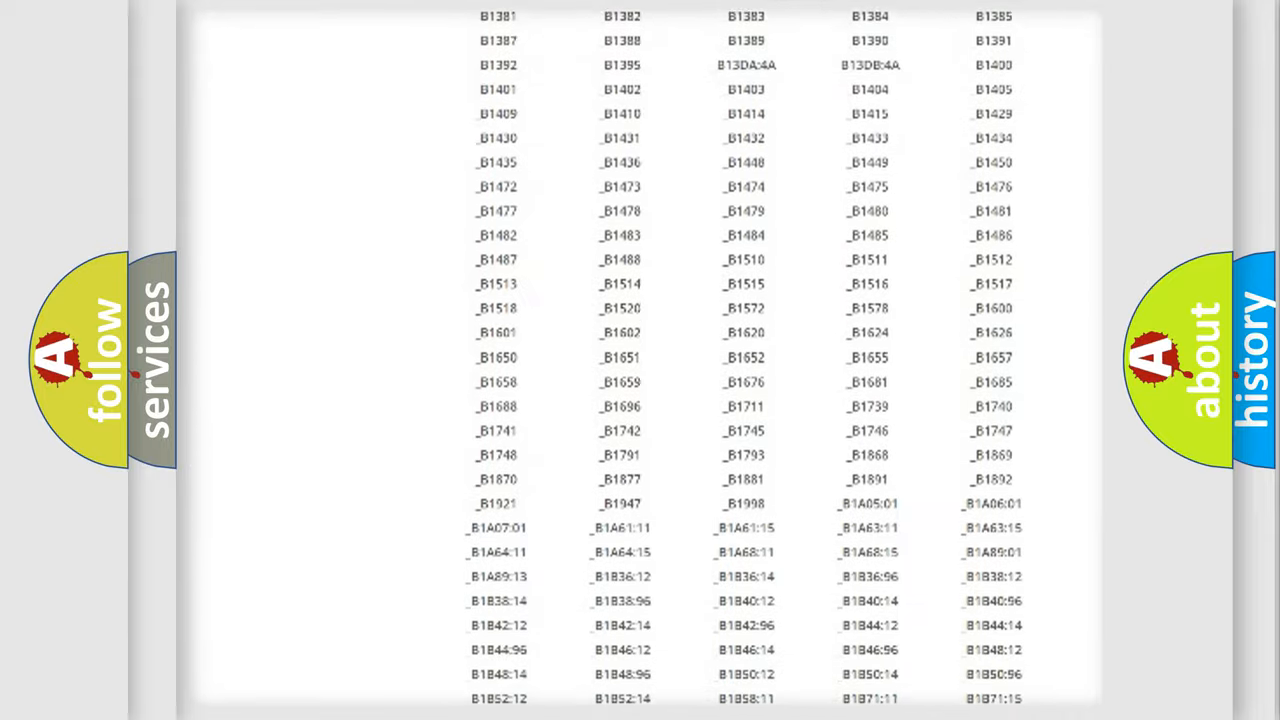